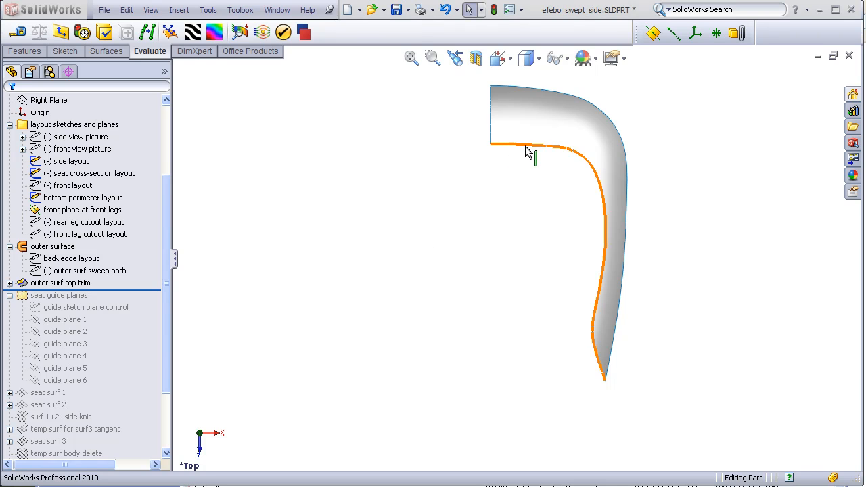
Step: Rotate the chair's outer surface to an isometric view and show the View menu's Hide All Types option
click(555, 391)
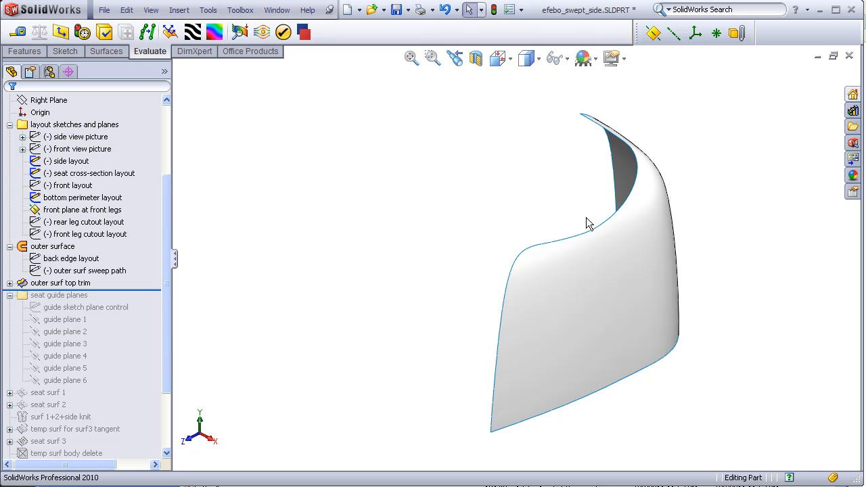
mouse_move(390, 171)
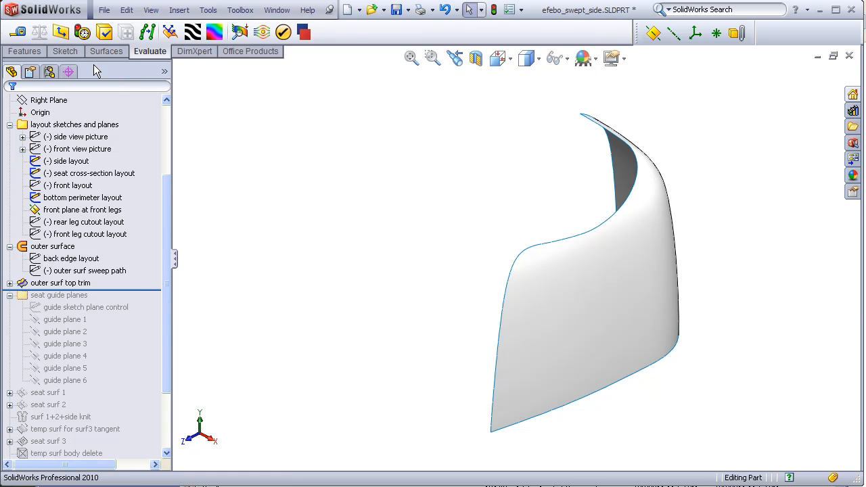
click(151, 9)
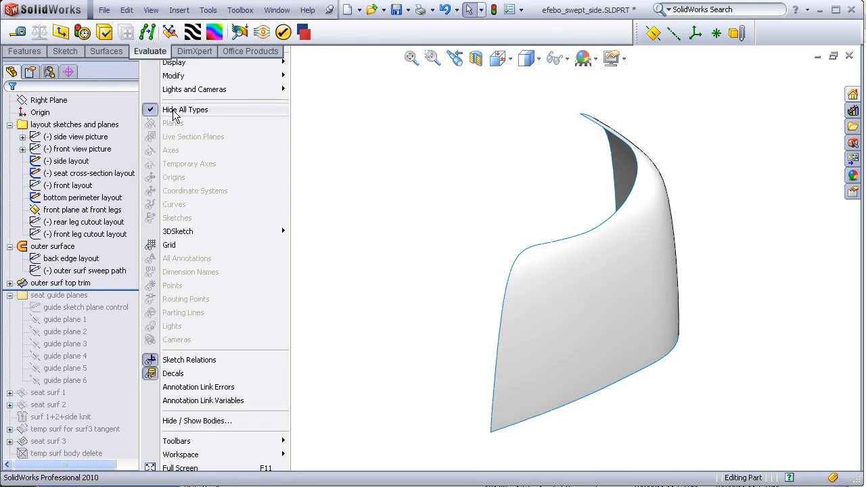
Step: Unhide all item types and roll forward below seat surf 3 so the seat surfaces rebuild
click(184, 108)
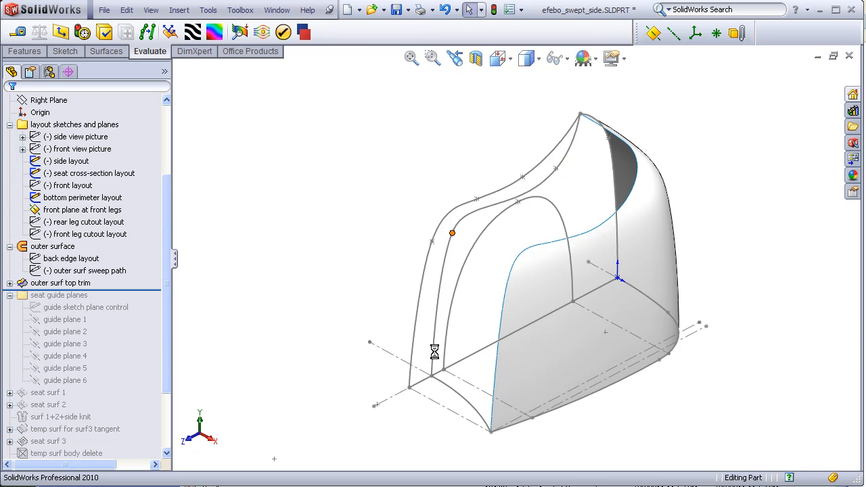
click(436, 377)
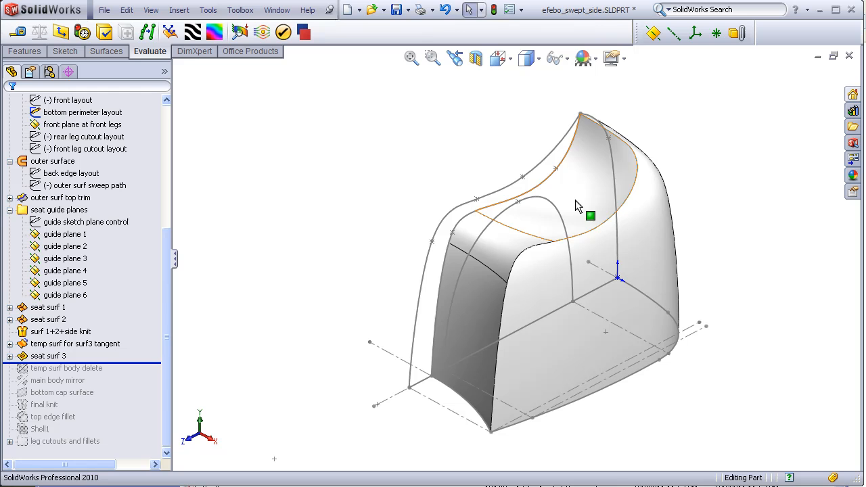
mouse_move(473, 341)
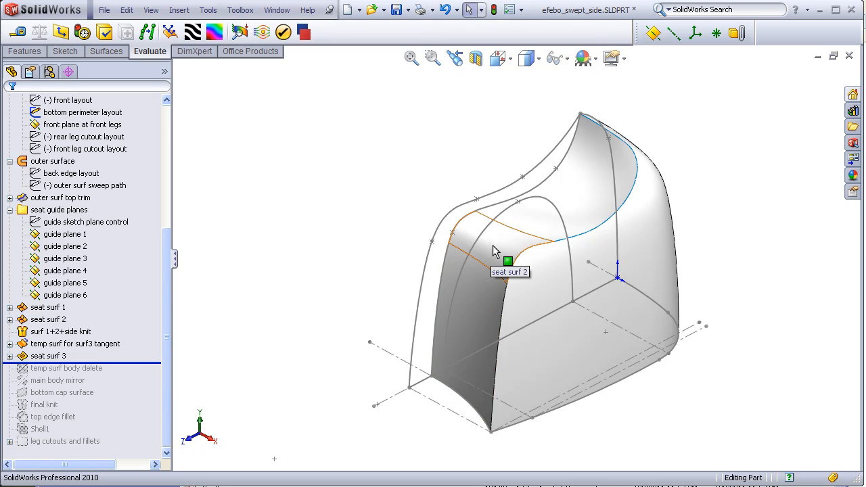
mouse_move(500, 241)
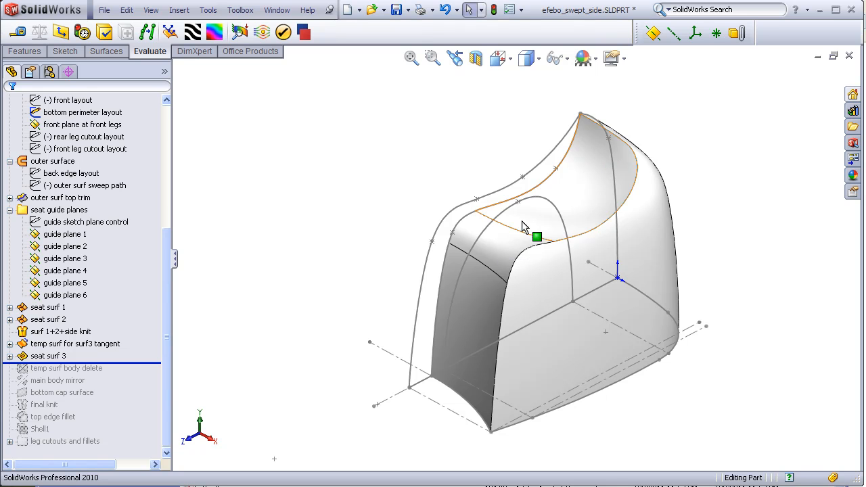
mouse_move(534, 230)
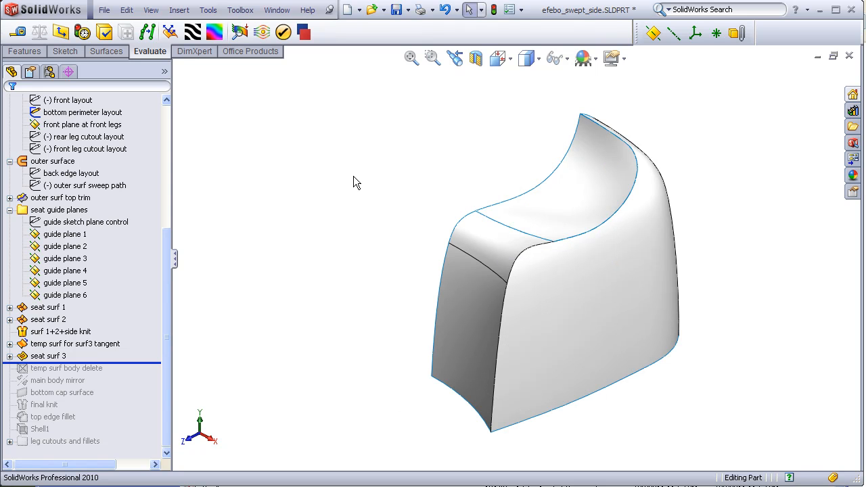
mouse_move(351, 181)
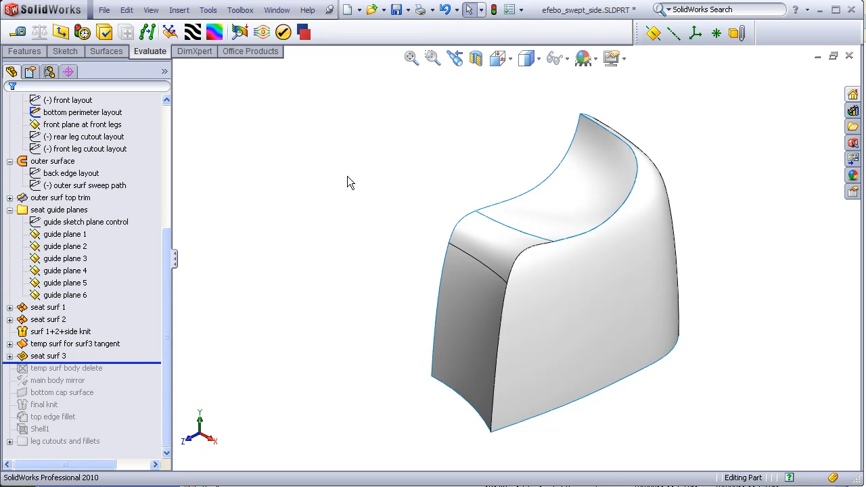
mouse_move(445, 250)
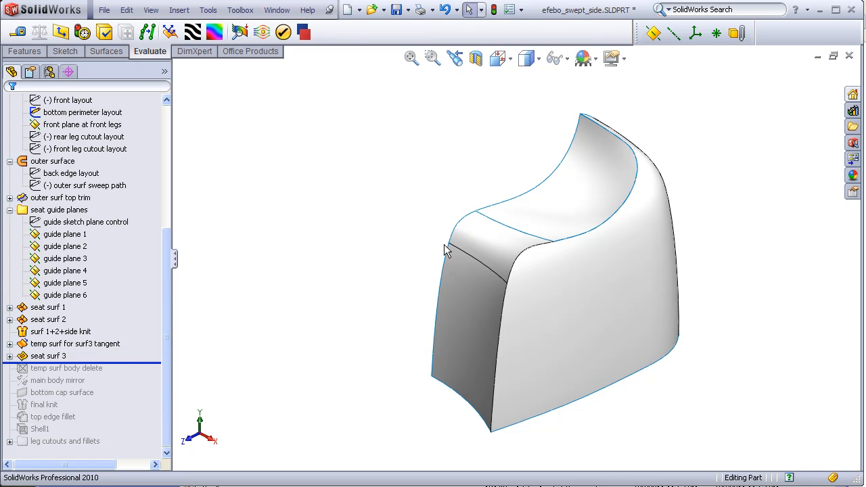
click(439, 305)
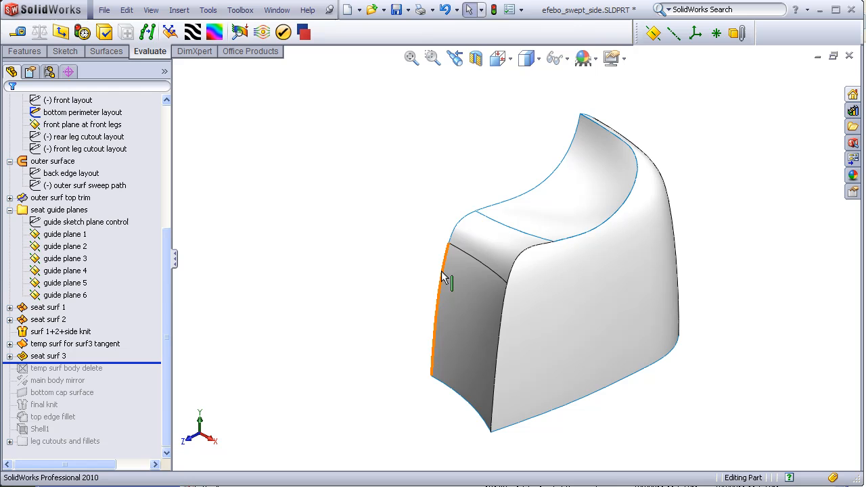
mouse_move(458, 300)
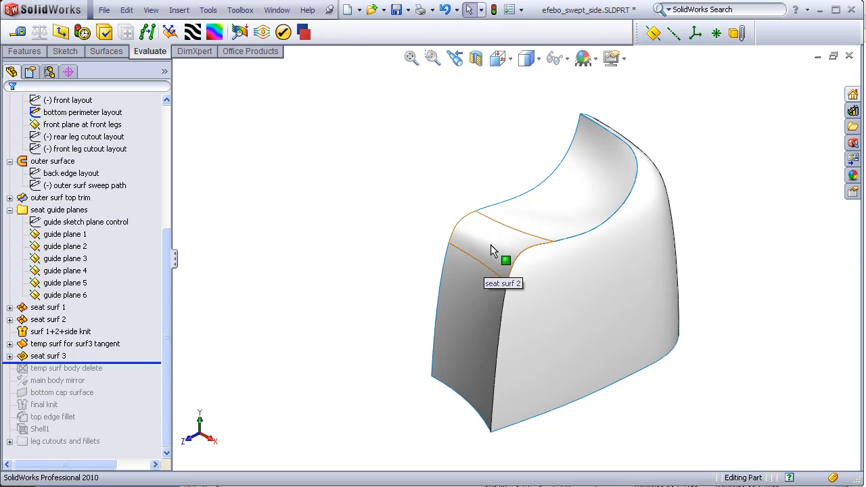
mouse_move(490, 258)
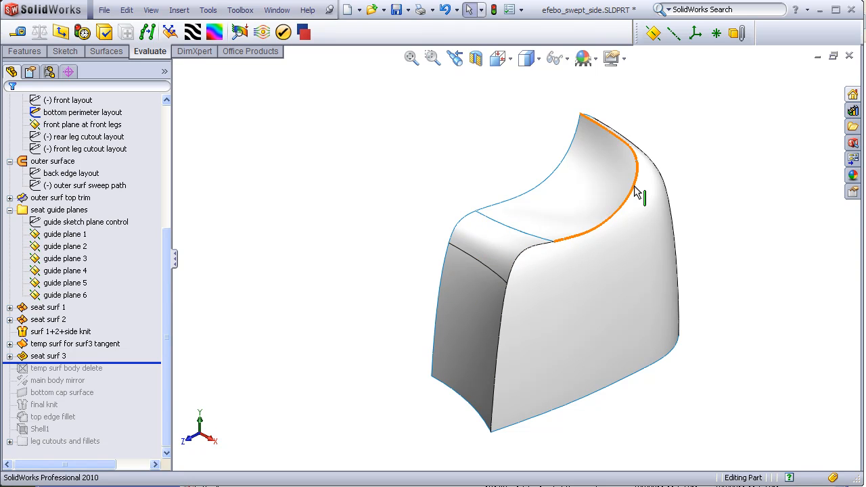
mouse_move(568, 188)
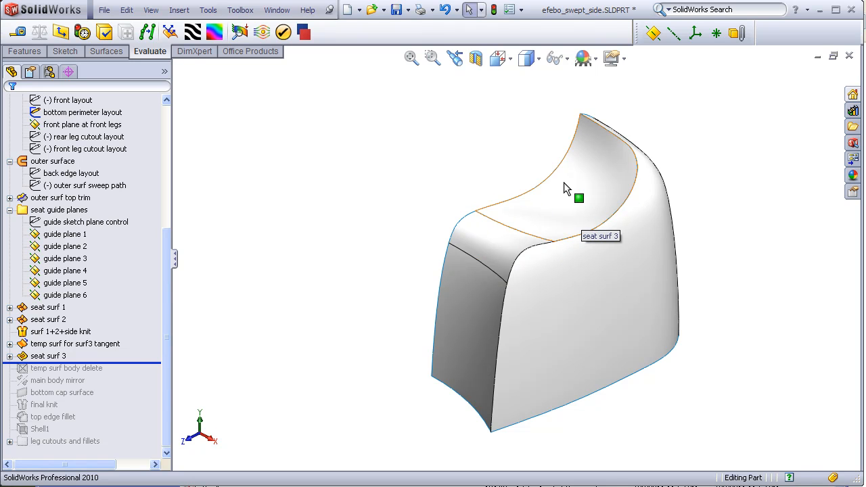
mouse_move(597, 151)
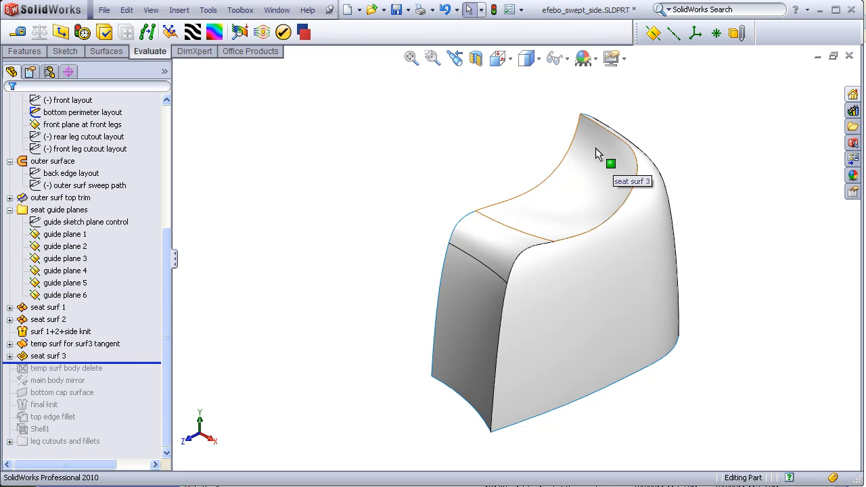
mouse_move(563, 206)
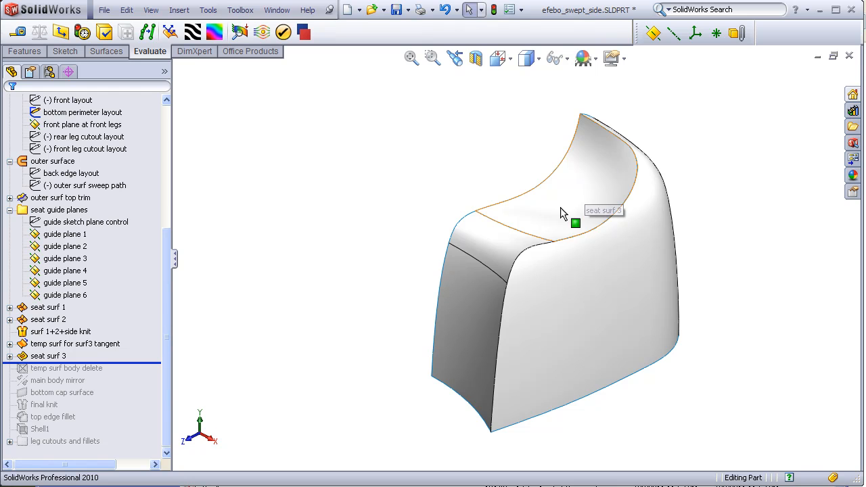
mouse_move(572, 200)
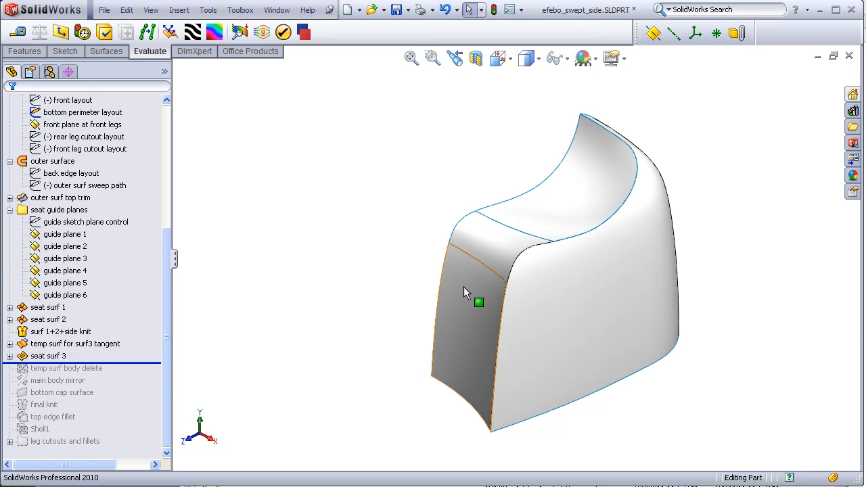
mouse_move(474, 278)
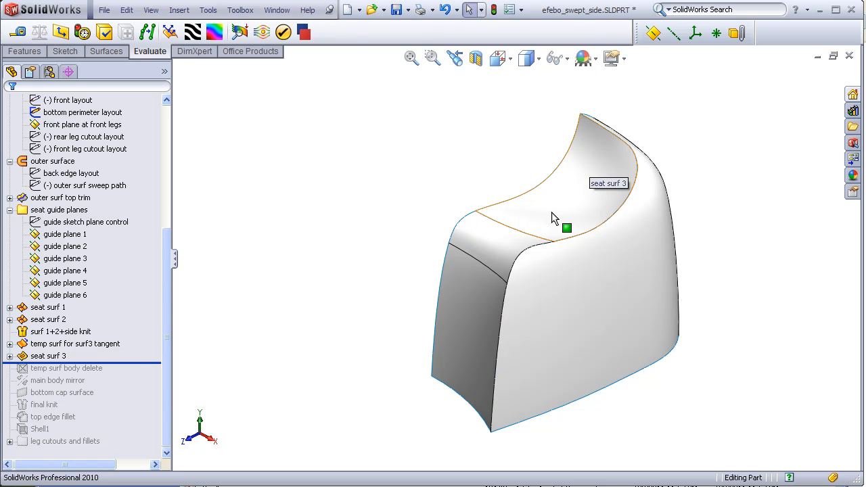
mouse_move(580, 195)
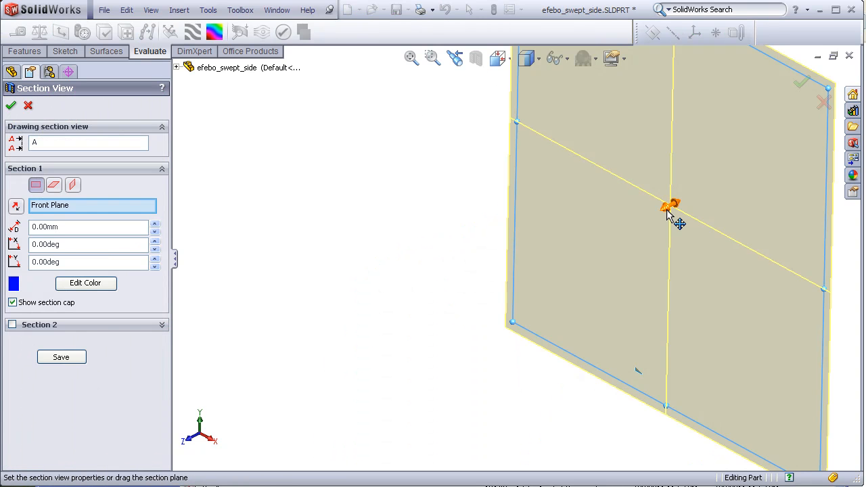
drag(670, 205, 612, 223)
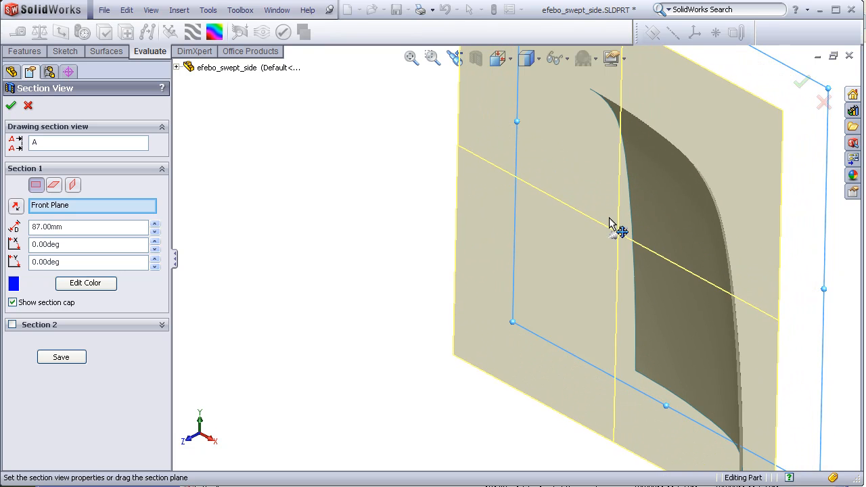
drag(612, 228, 558, 241)
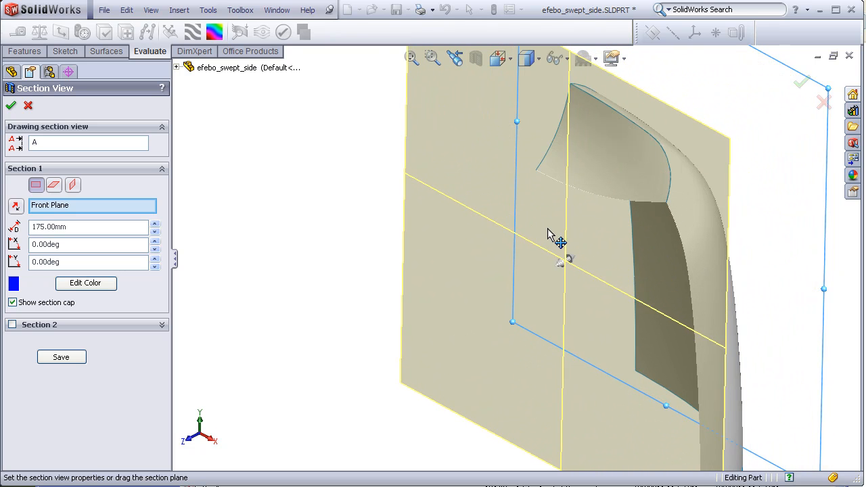
drag(558, 241, 503, 254)
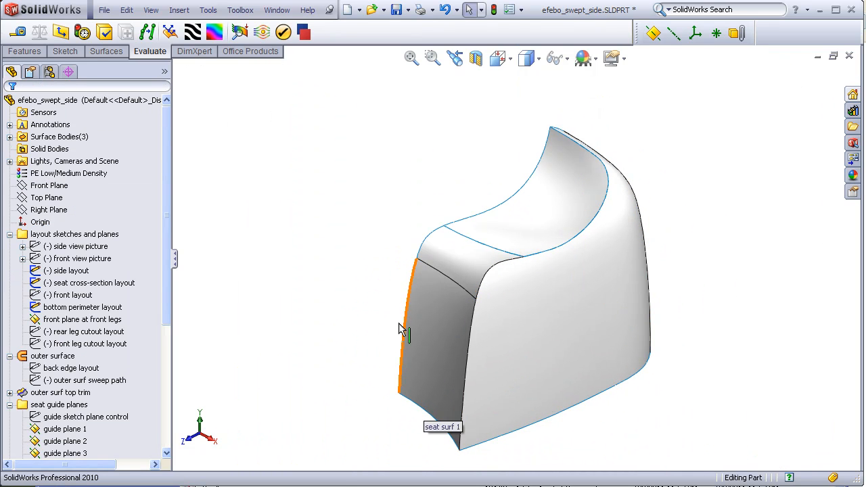
Step: Section the chair shell on the Top Plane, raising the cut toward the seat, then exit the section view
click(49, 186)
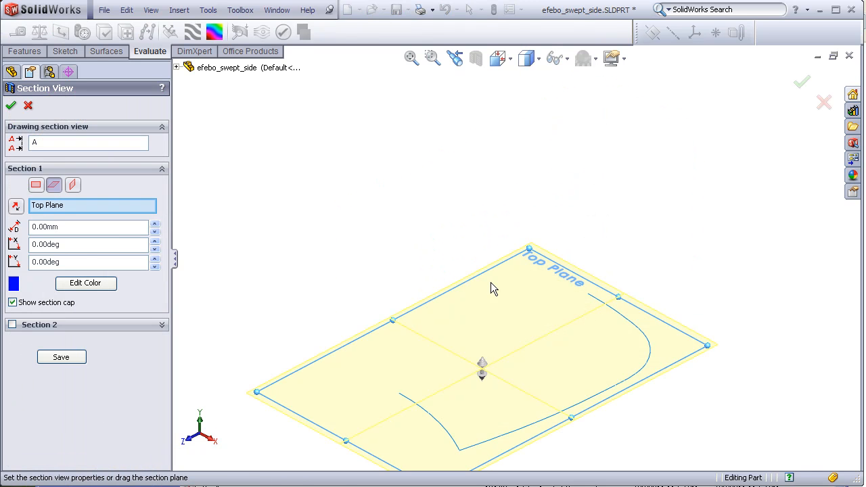
mouse_move(482, 371)
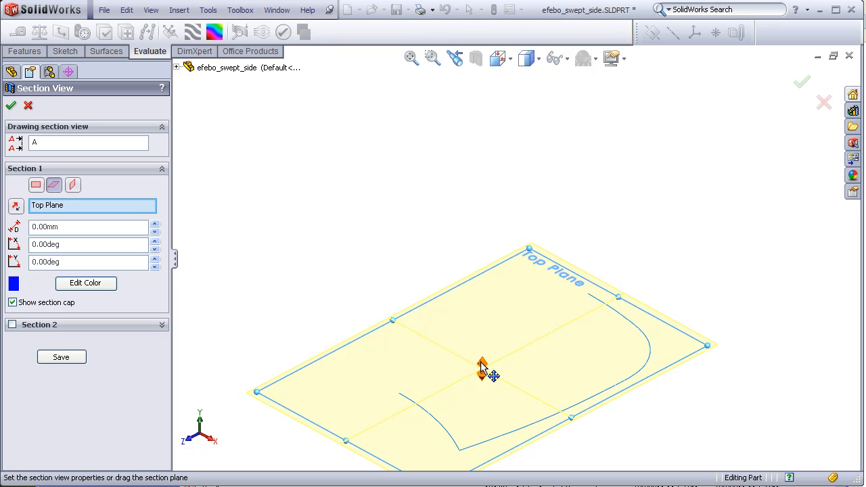
drag(482, 364, 482, 295)
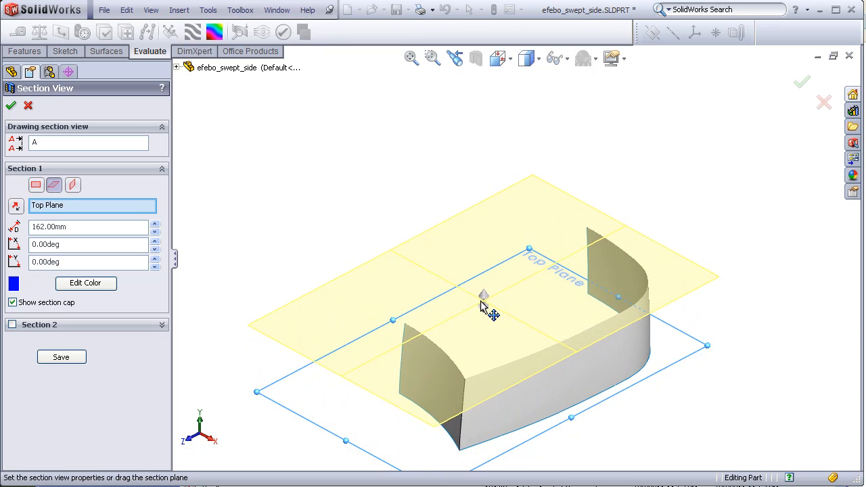
drag(484, 297, 486, 230)
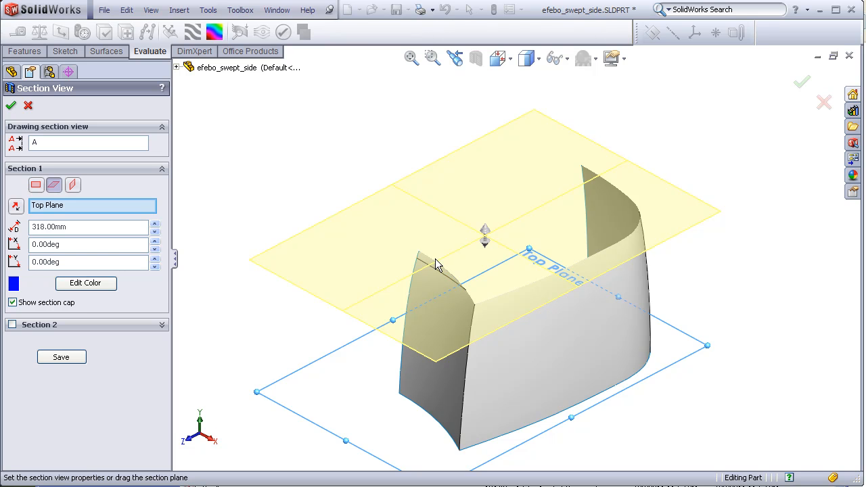
click(436, 349)
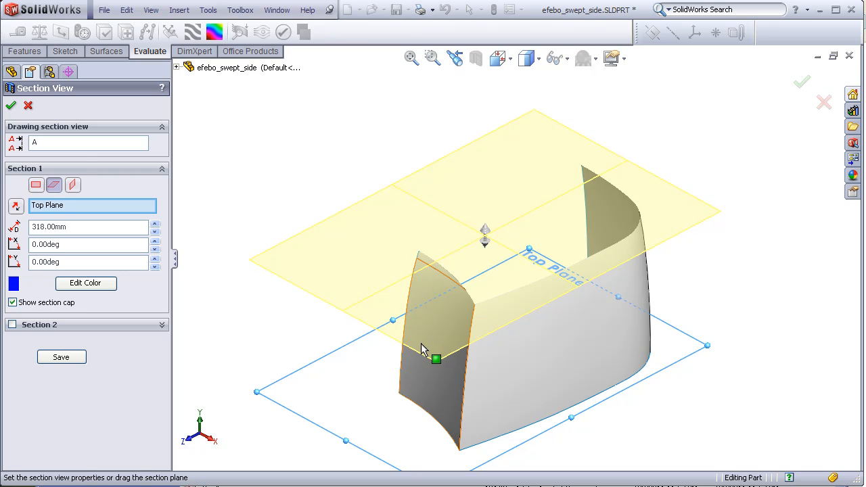
mouse_move(417, 278)
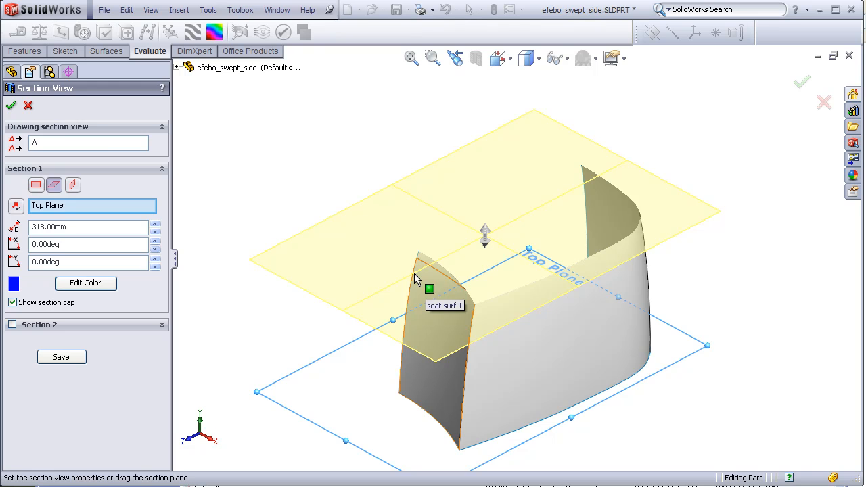
click(11, 106)
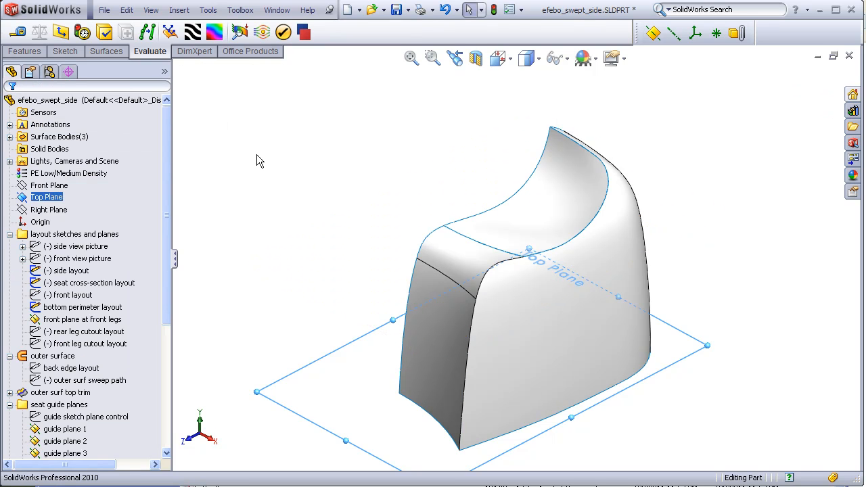
Step: Move the rollback bar from below seat surf 2 to just above seat surf 3
click(264, 168)
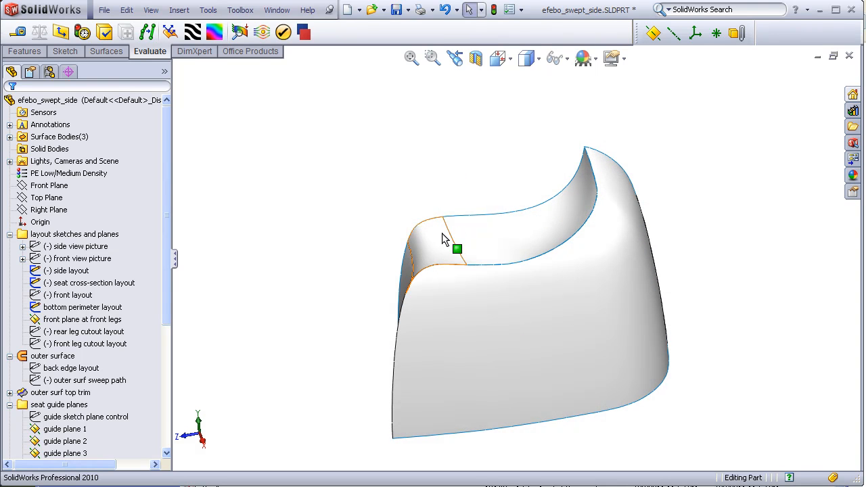
mouse_move(468, 246)
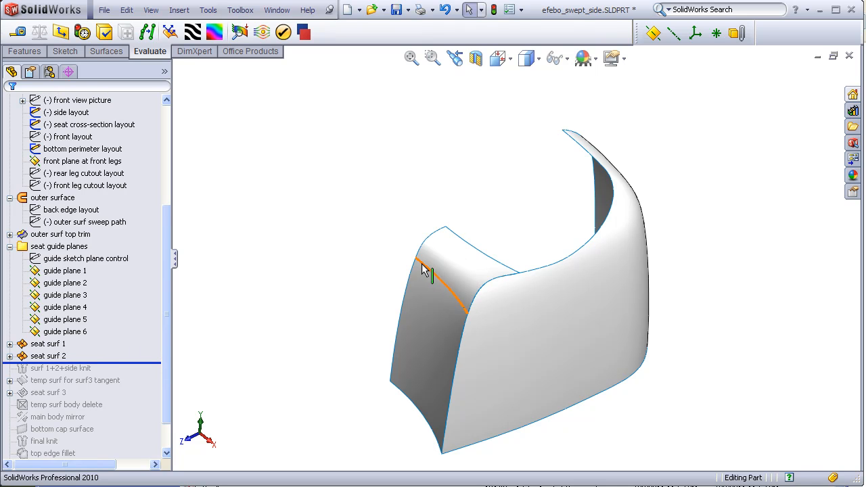
mouse_move(466, 312)
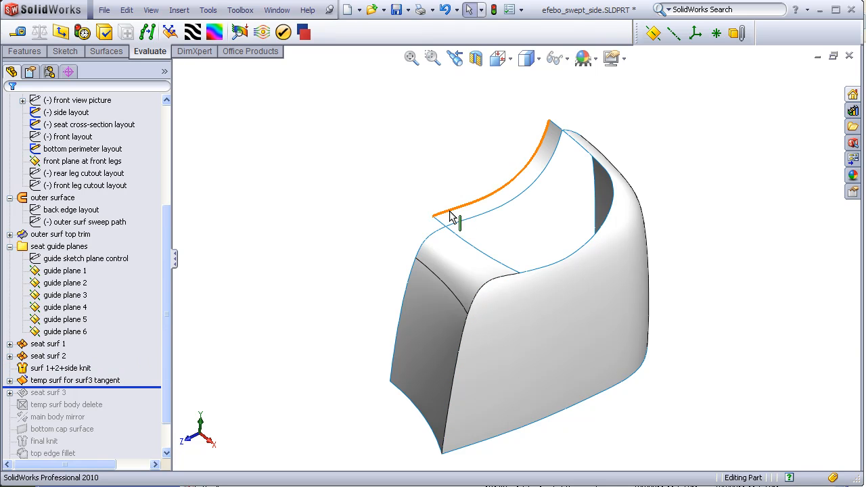
mouse_move(544, 162)
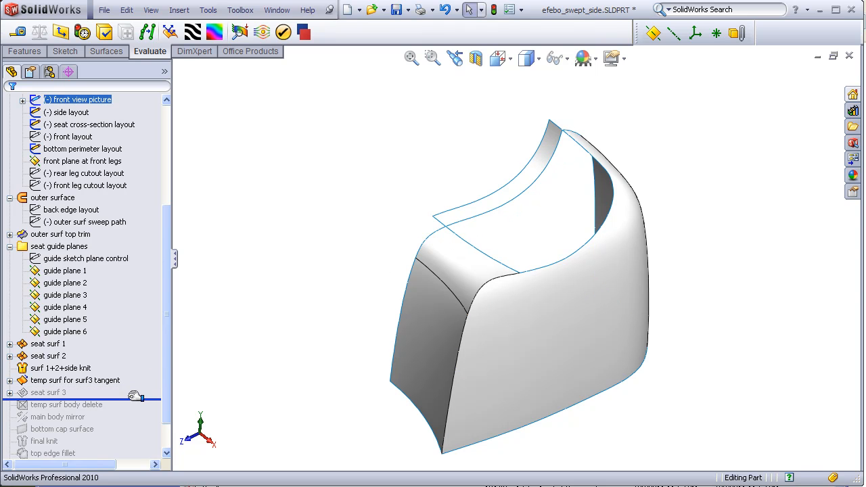
click(488, 206)
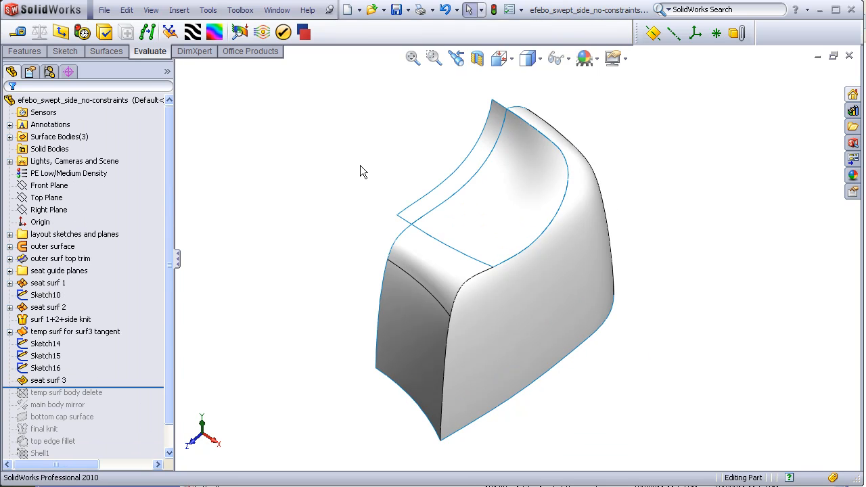
mouse_move(359, 214)
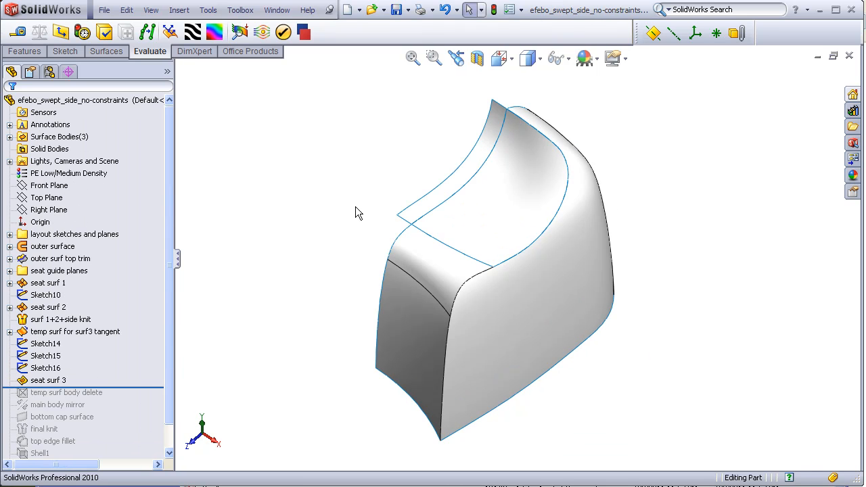
mouse_move(530, 181)
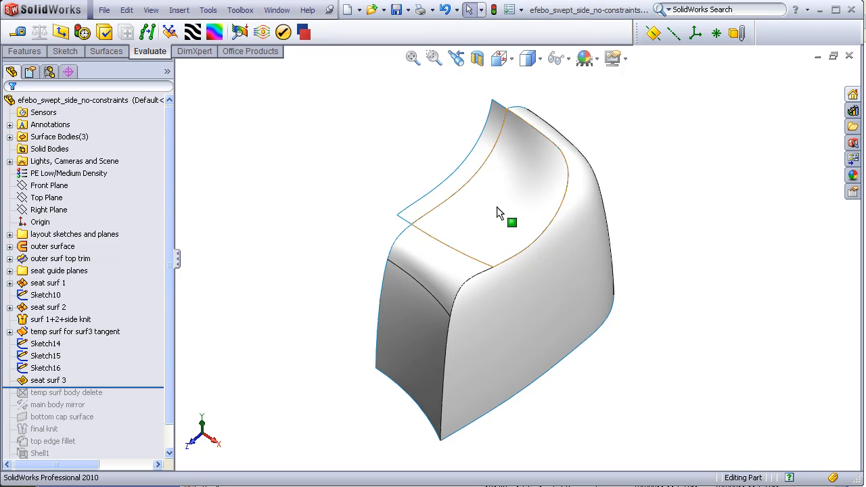
Step: Turn the no-constraints chair shell toward the seat and select the Front Plane as cutting reference
click(512, 222)
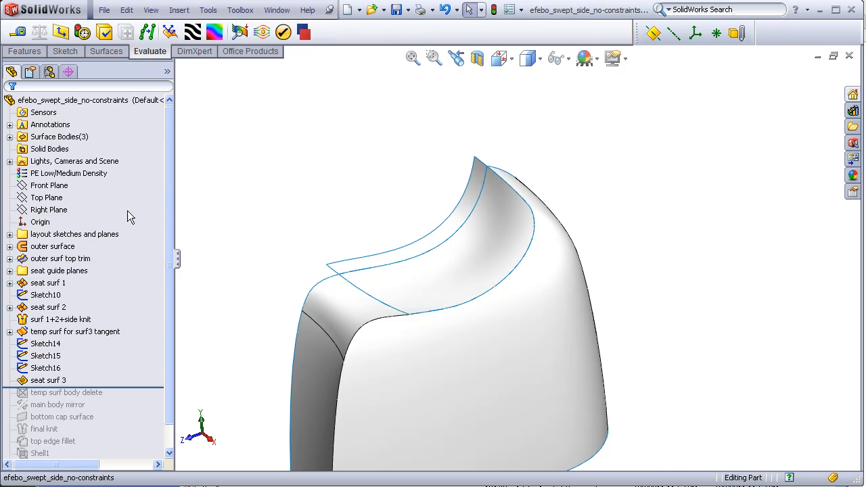
click(48, 186)
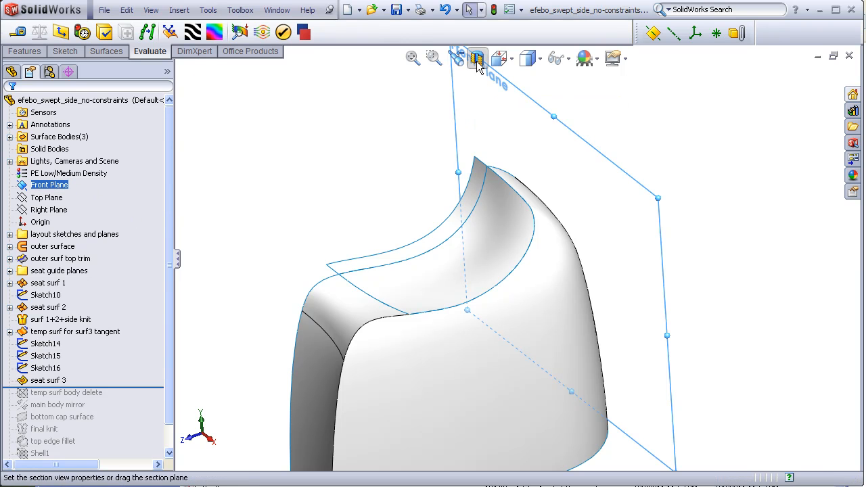
click(476, 58)
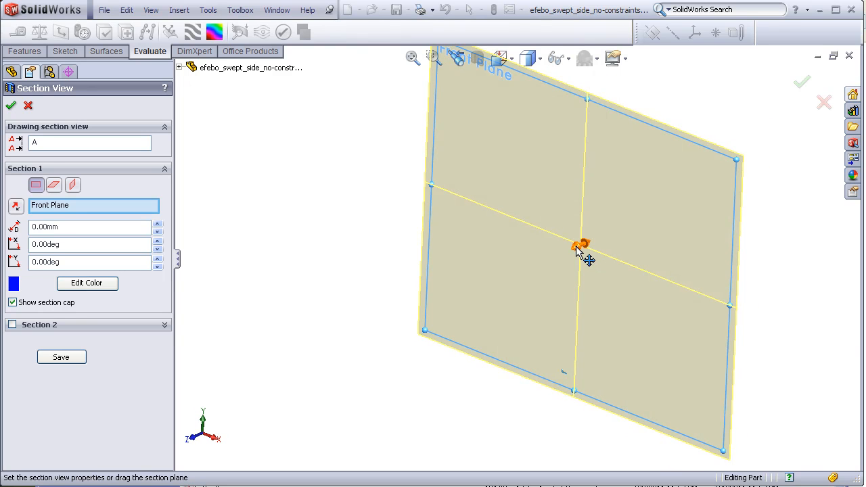
drag(583, 245, 548, 262)
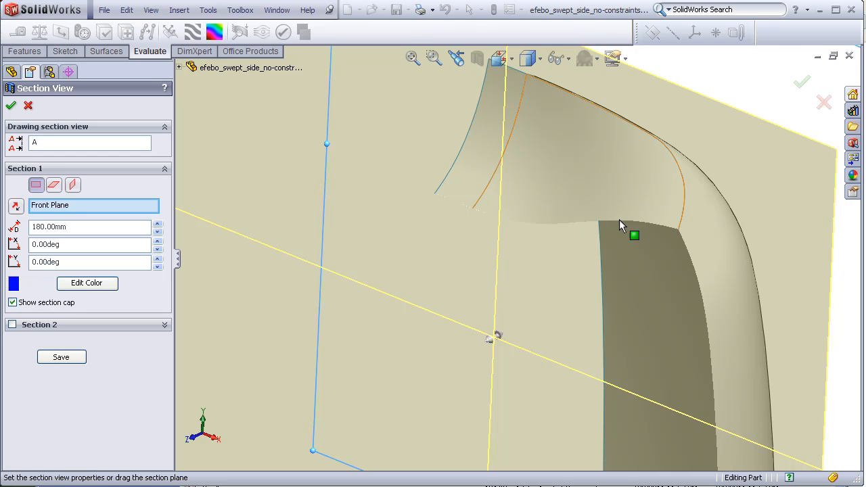
drag(623, 225, 491, 341)
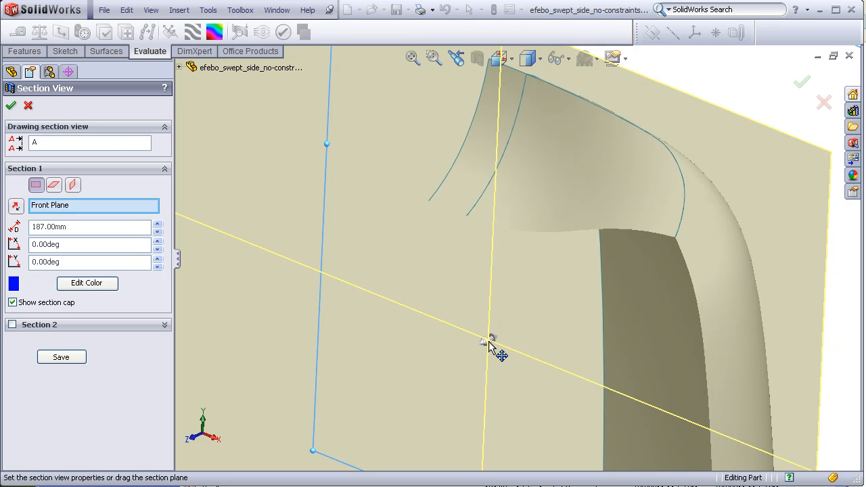
drag(491, 345, 433, 372)
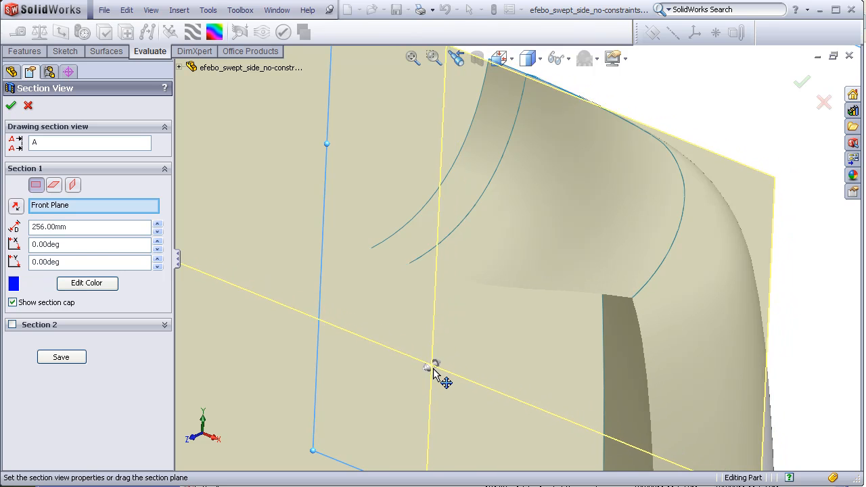
drag(436, 366, 359, 399)
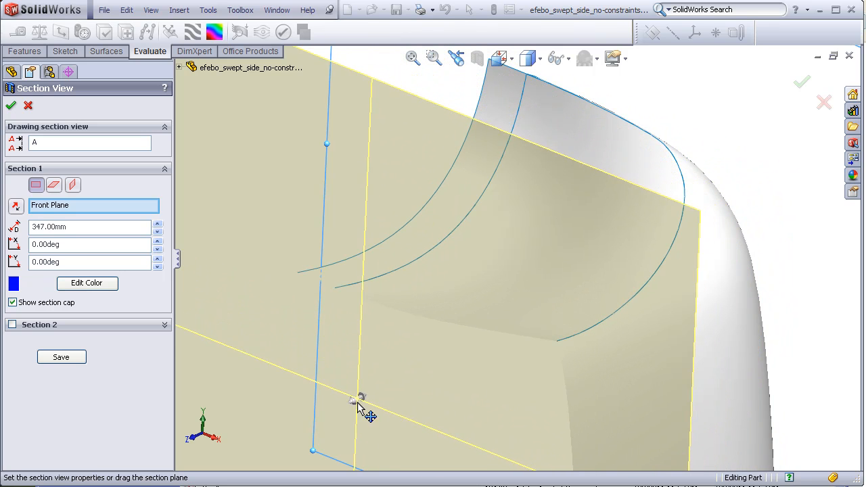
drag(363, 406, 282, 413)
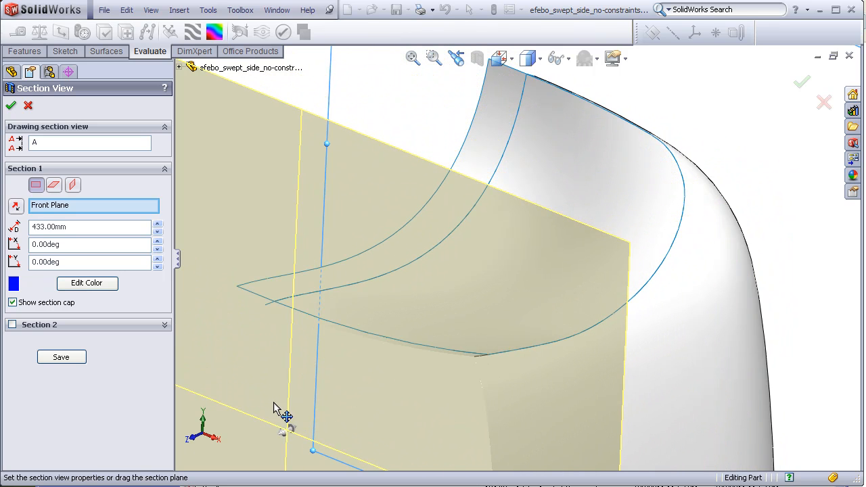
mouse_move(314, 312)
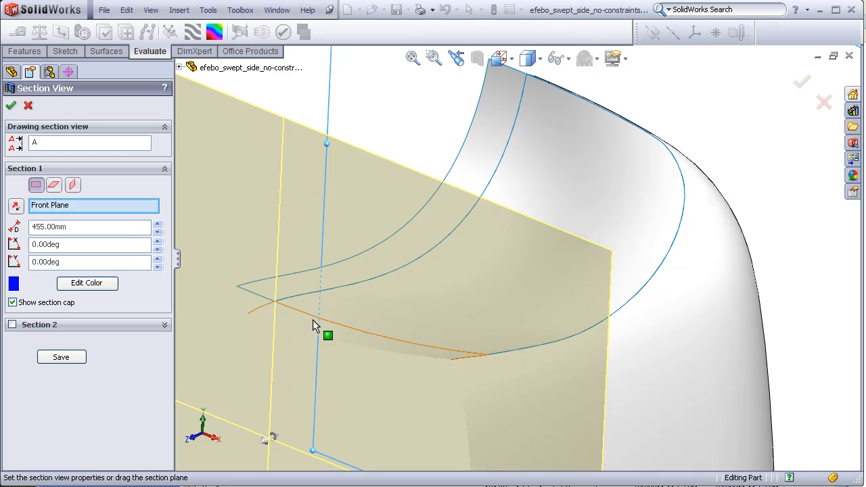
mouse_move(490, 359)
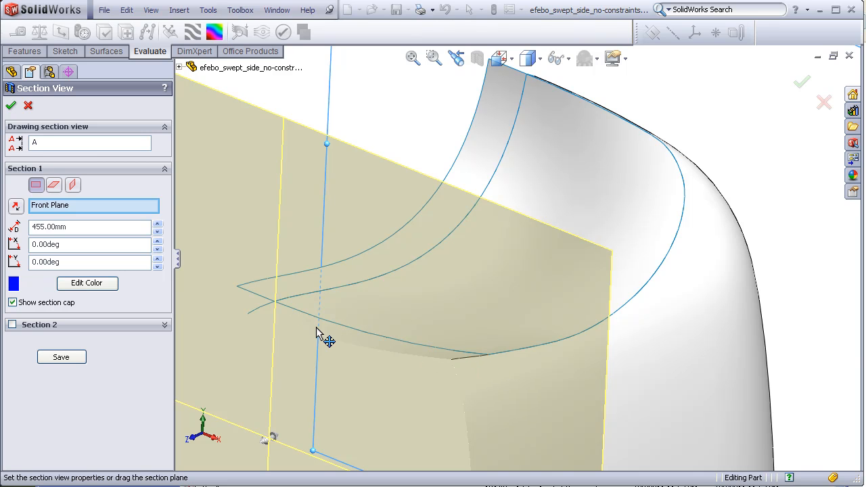
drag(327, 143, 318, 382)
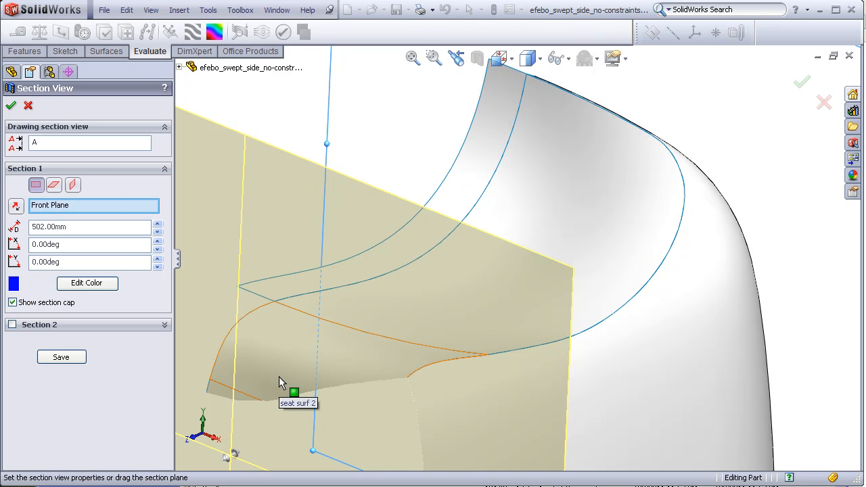
click(11, 105)
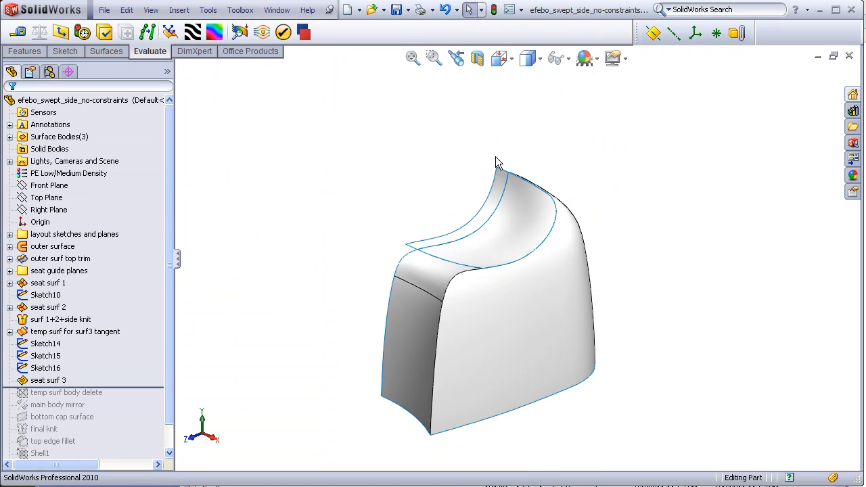
click(193, 33)
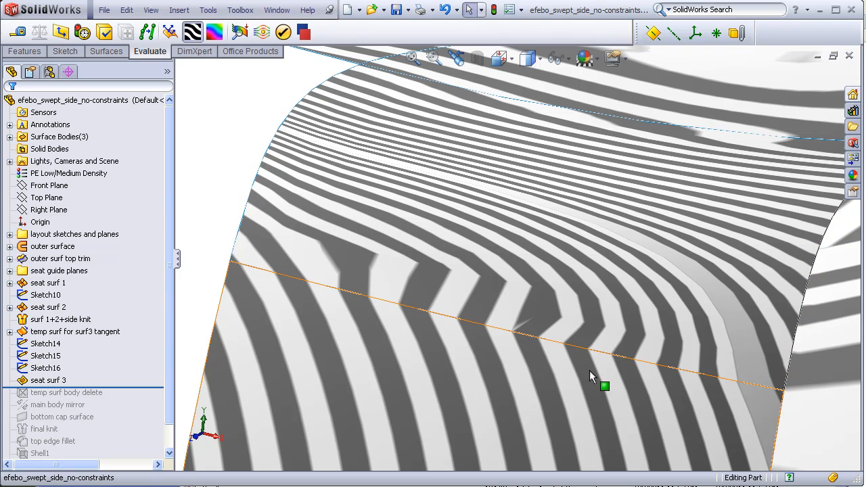
mouse_move(580, 357)
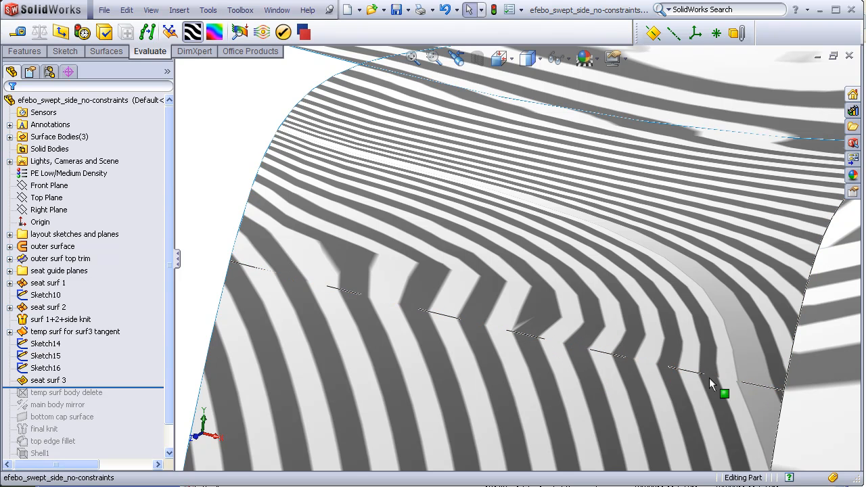
mouse_move(244, 268)
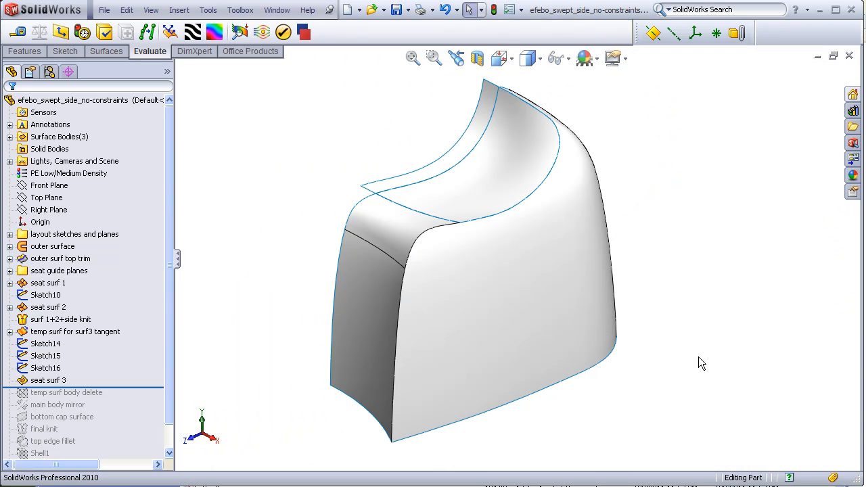
mouse_move(693, 250)
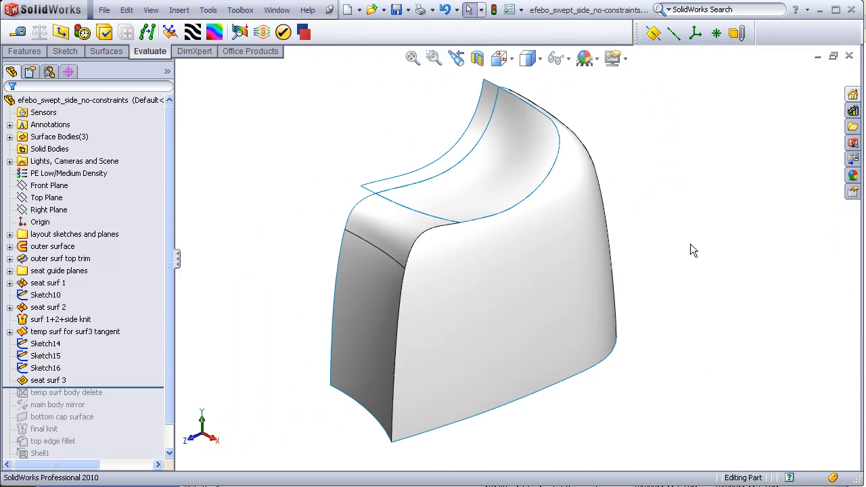
mouse_move(512, 144)
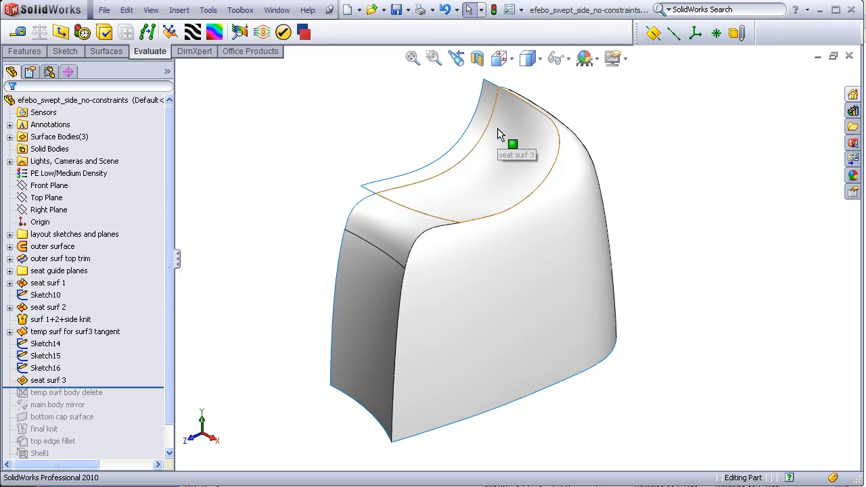